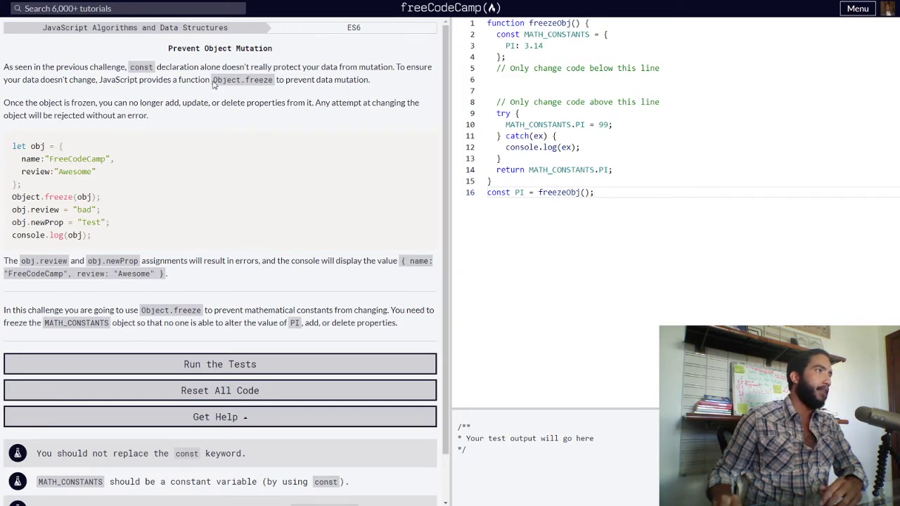
{"action": "mouse_move", "coordinate": [275, 101]}
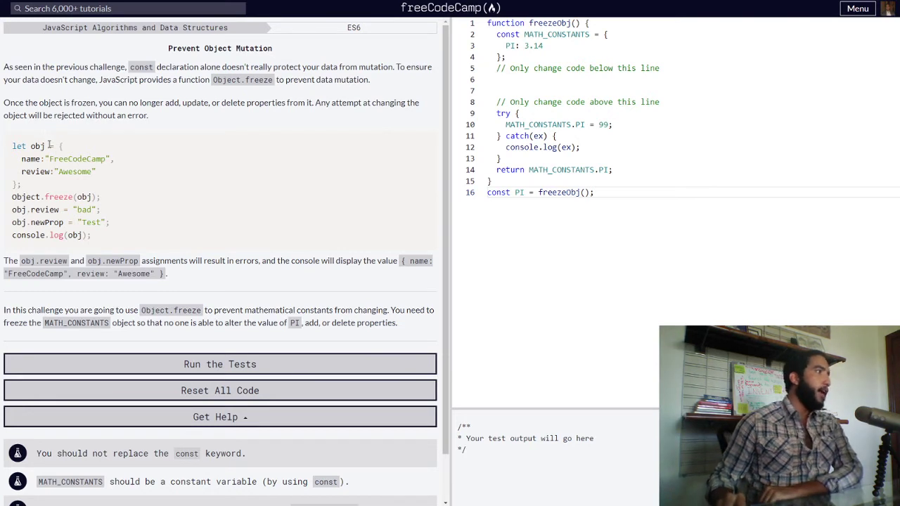
Review the lesson's obj example: Object.freeze(obj), obj.review = "bad" and obj.newProp = "Test"
{"action": "double_click", "coordinate": [37, 146]}
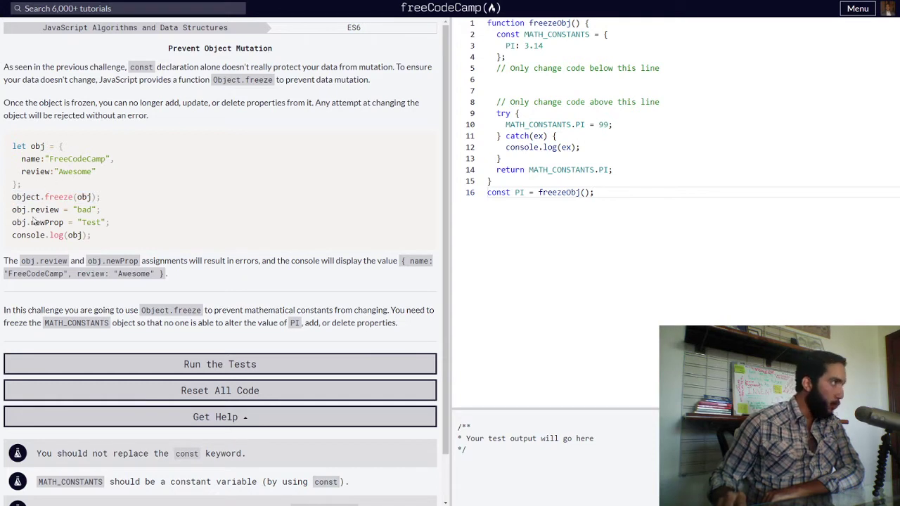
{"action": "double_click", "coordinate": [26, 196]}
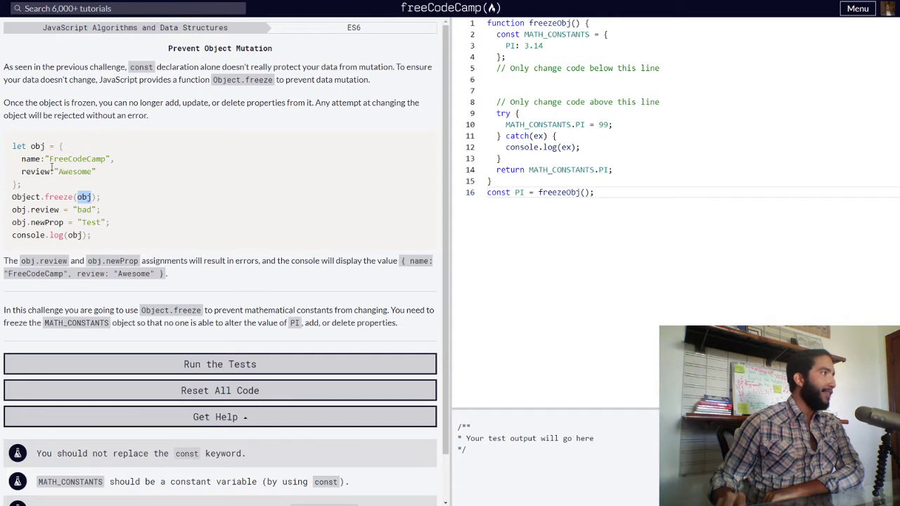
{"action": "double_click", "coordinate": [36, 145]}
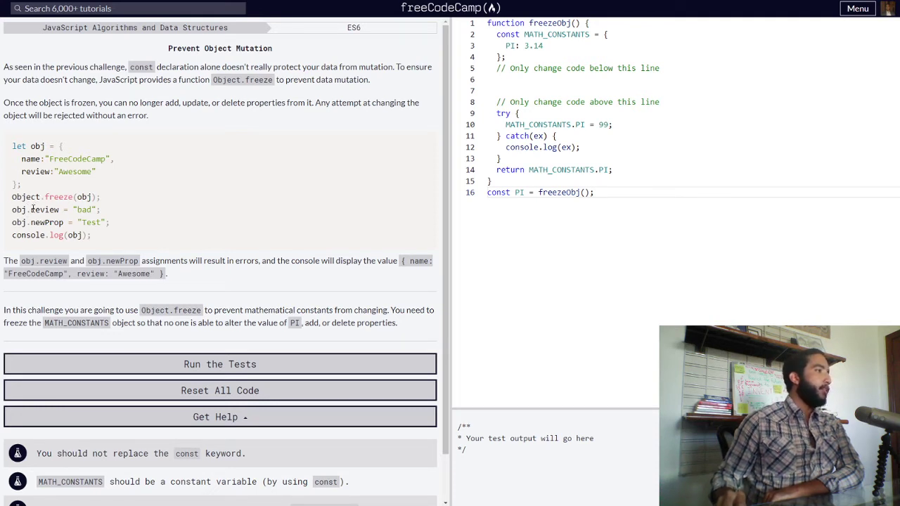
{"action": "double_click", "coordinate": [20, 210]}
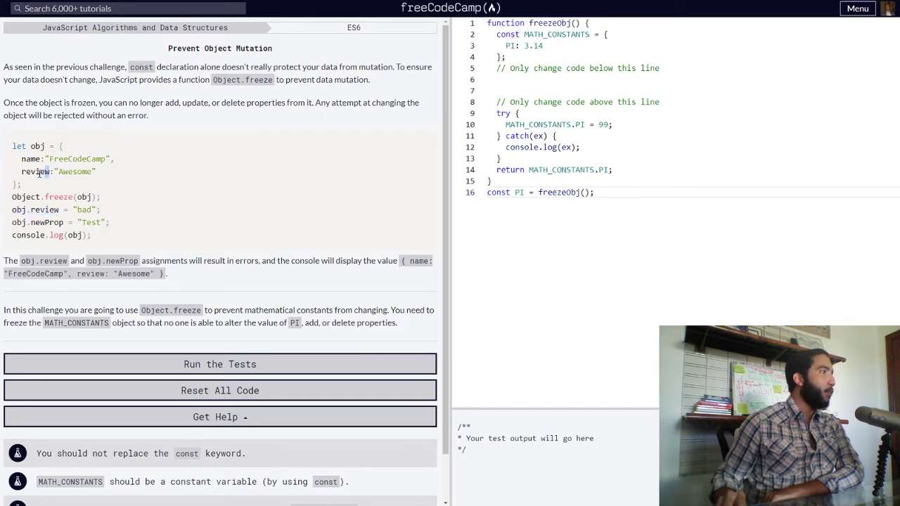
{"action": "double_click", "coordinate": [35, 171]}
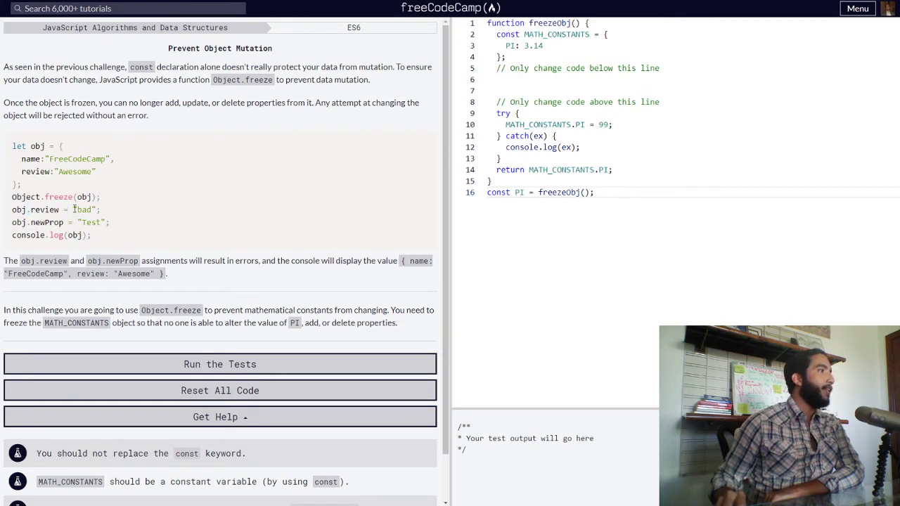
{"action": "double_click", "coordinate": [83, 210]}
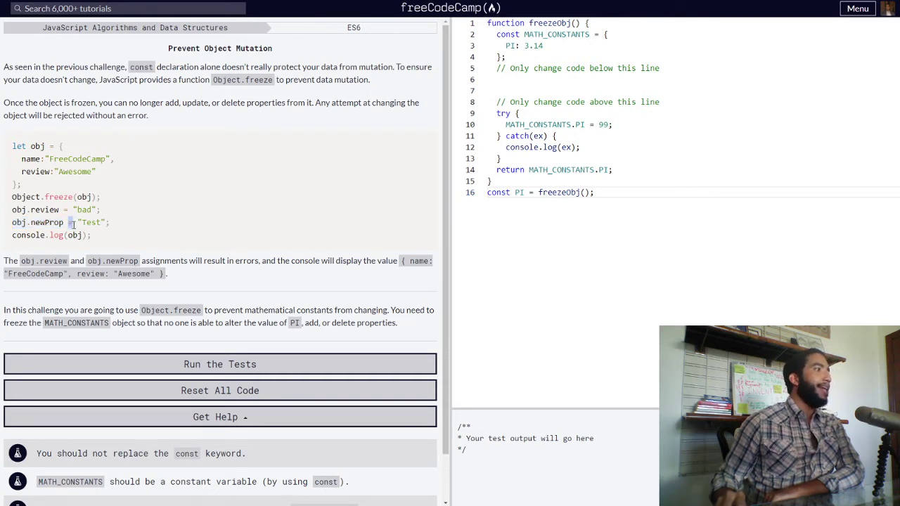
{"action": "double_click", "coordinate": [90, 222]}
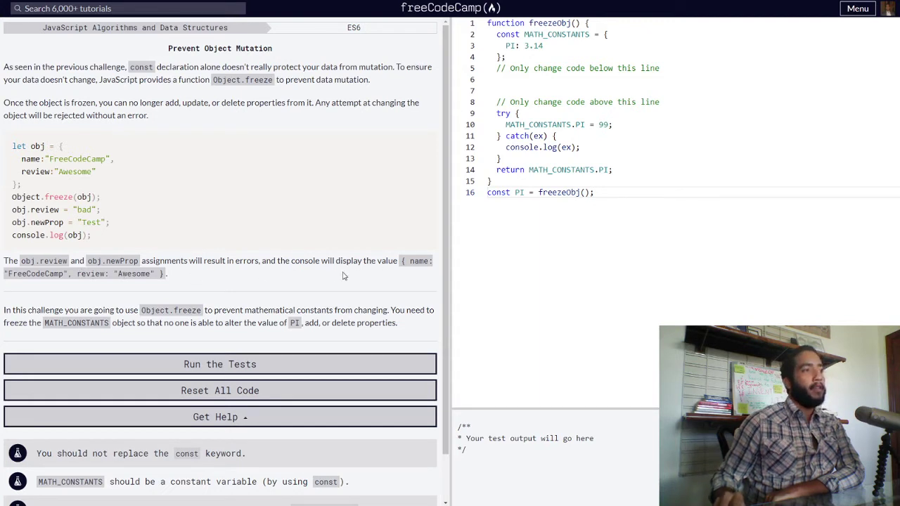
{"action": "mouse_move", "coordinate": [402, 270]}
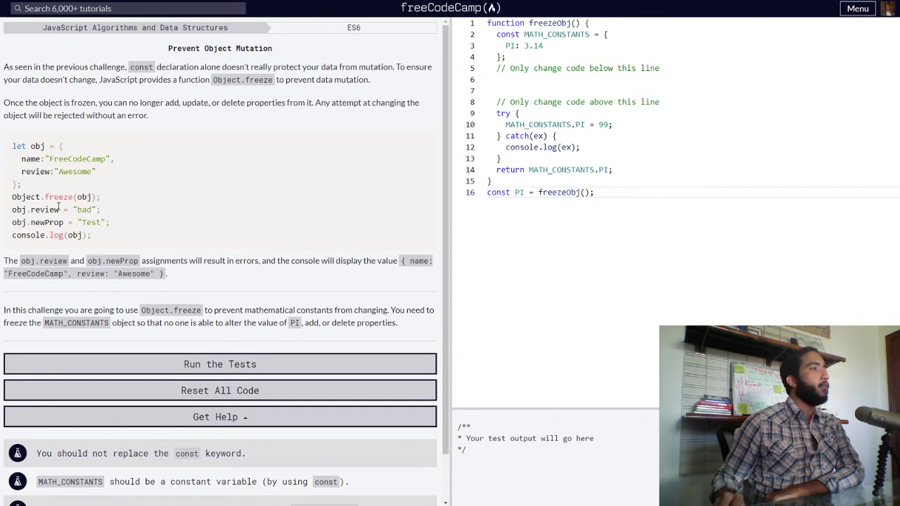
{"action": "mouse_move", "coordinate": [197, 251]}
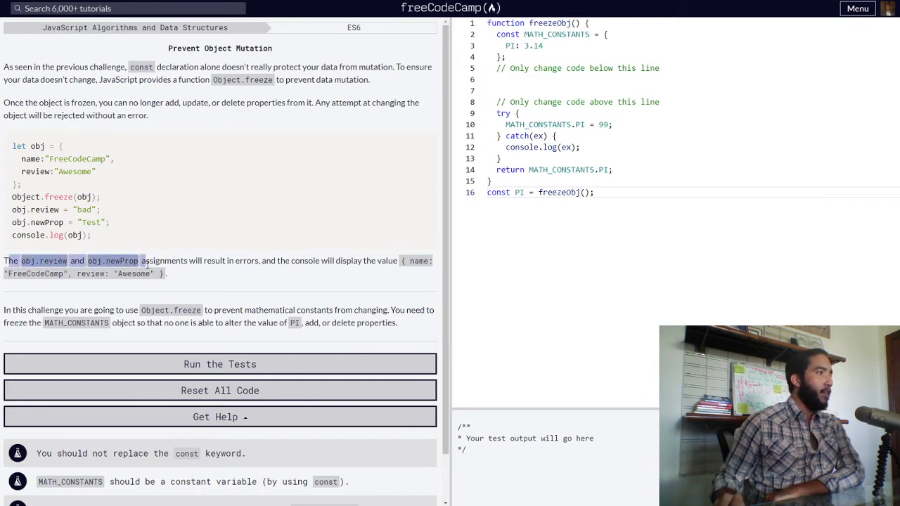
Copy the whole freeze example into the editor and confirm the non-extensible TypeError for newProp
{"action": "left_click_drag", "start_coordinate": [140, 260], "coordinate": [260, 260]}
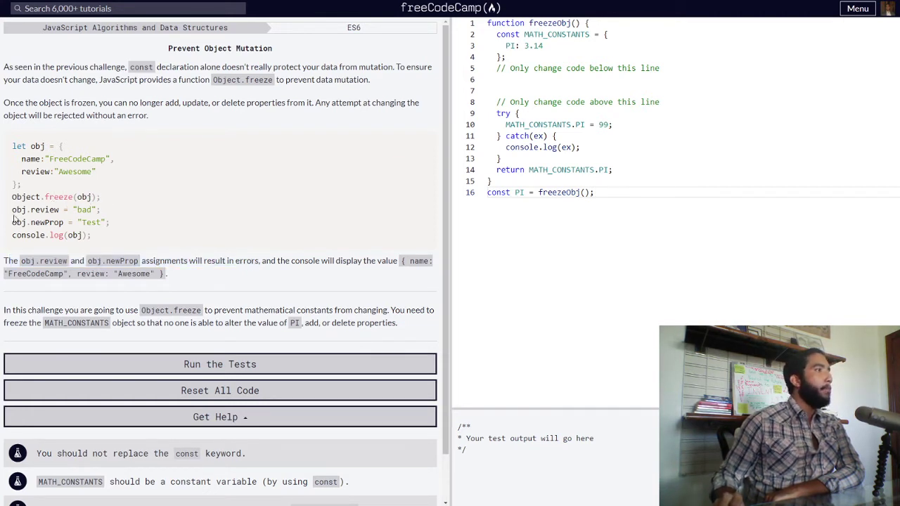
{"action": "mouse_move", "coordinate": [47, 210]}
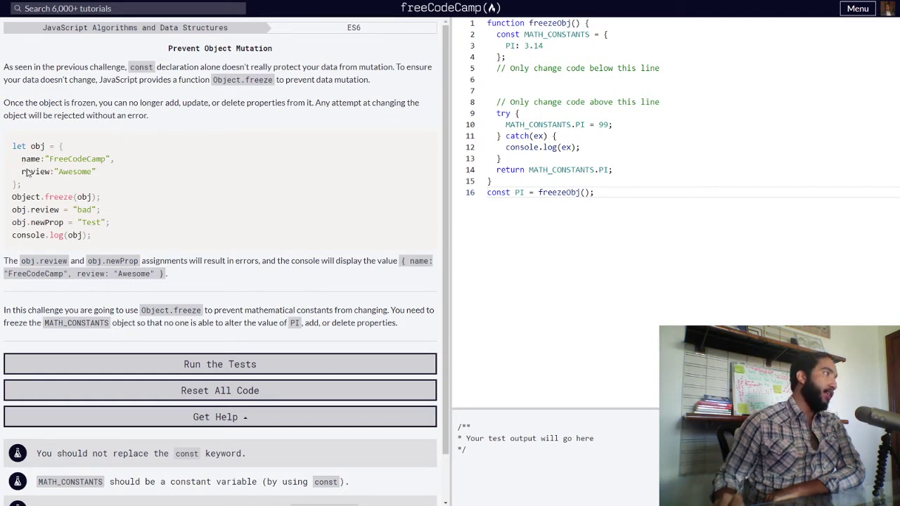
{"action": "mouse_move", "coordinate": [91, 259]}
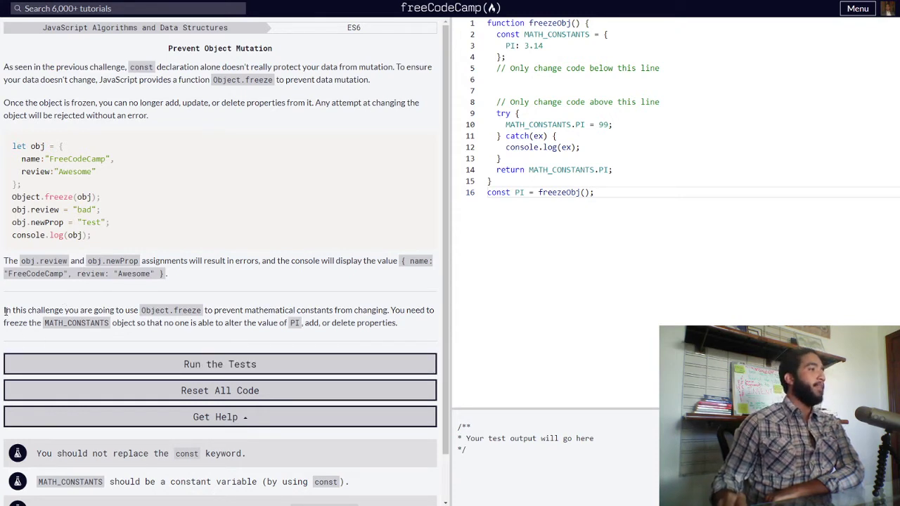
{"action": "mouse_move", "coordinate": [83, 320]}
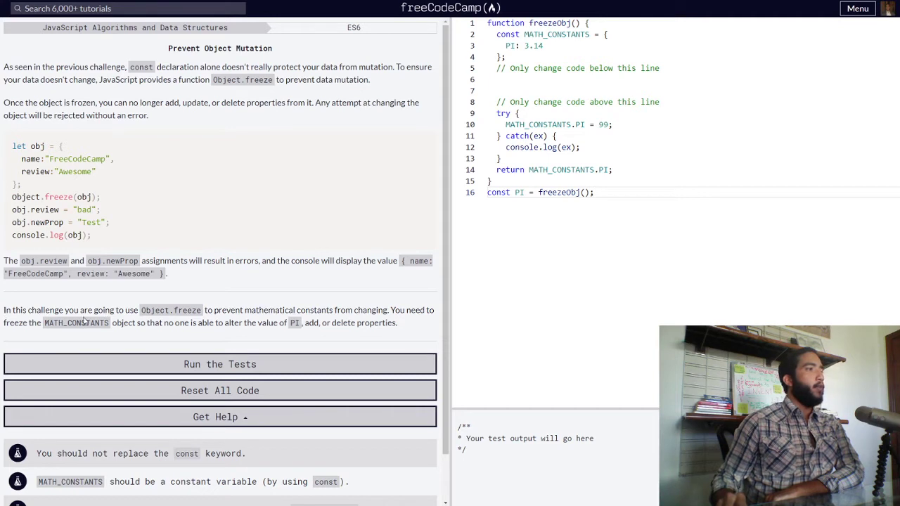
{"action": "mouse_move", "coordinate": [210, 321]}
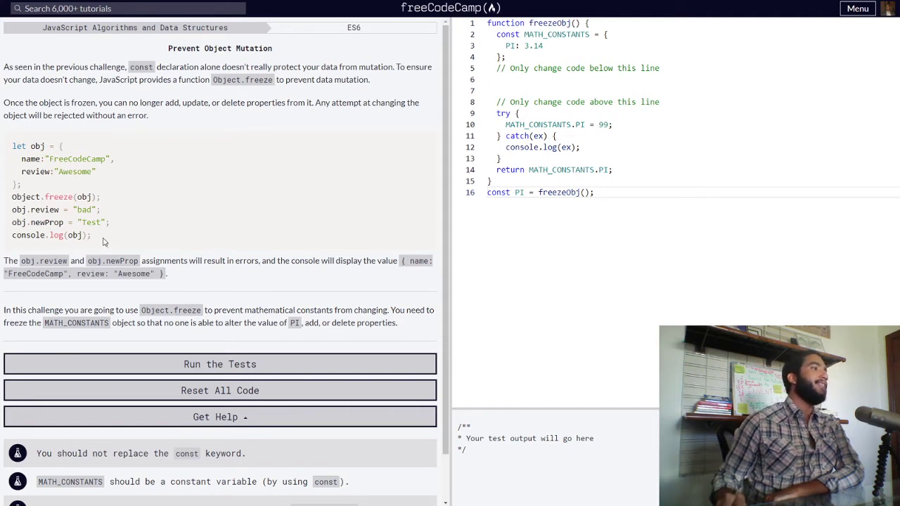
{"action": "left_click_drag", "start_coordinate": [11, 145], "coordinate": [92, 235]}
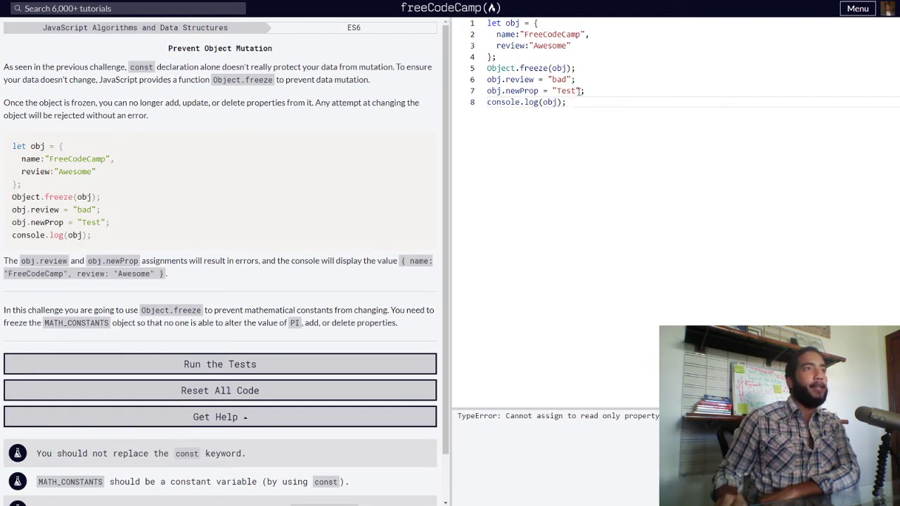
{"action": "double_click", "coordinate": [524, 67]}
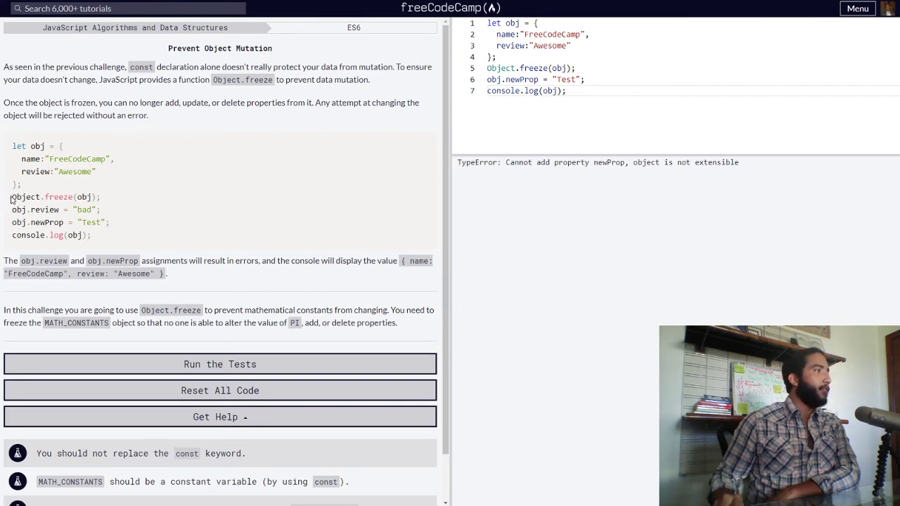
{"action": "double_click", "coordinate": [35, 197]}
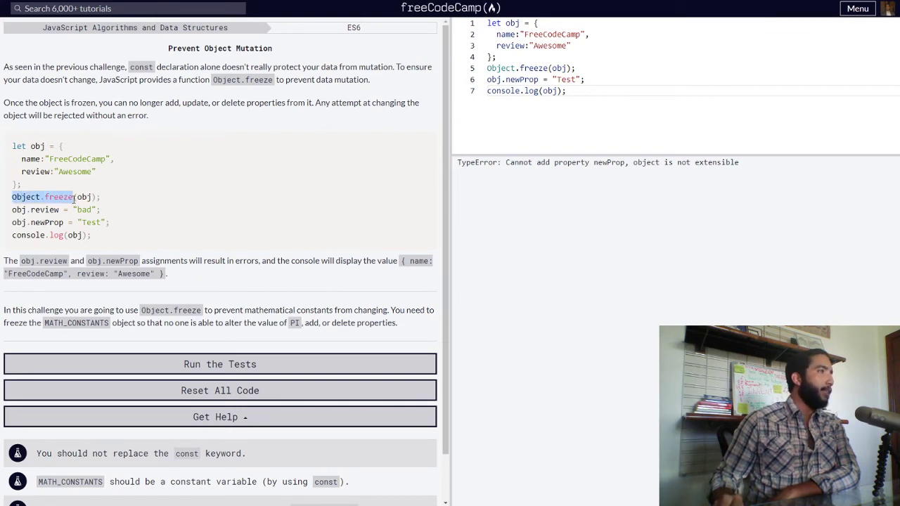
{"action": "mouse_move", "coordinate": [402, 147]}
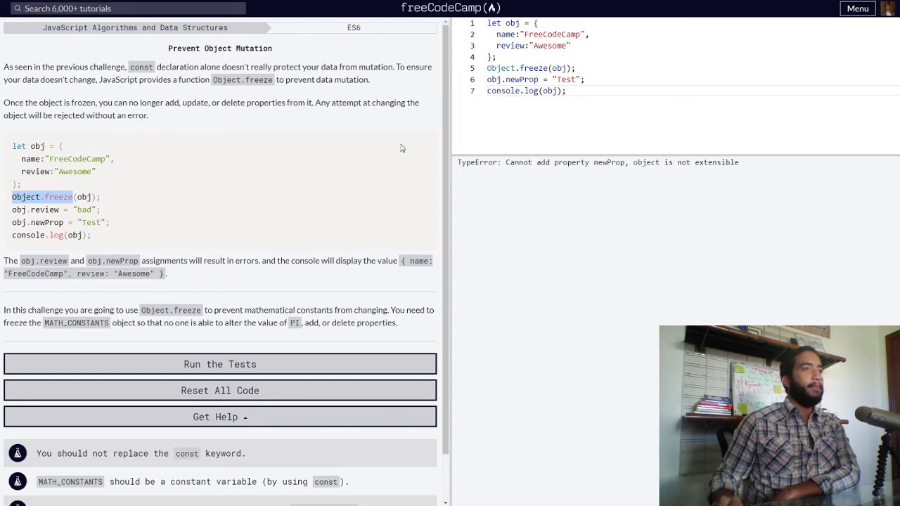
Reset the lesson to its original freezeObj code with MATH_CONSTANTS
{"action": "left_click", "coordinate": [219, 391]}
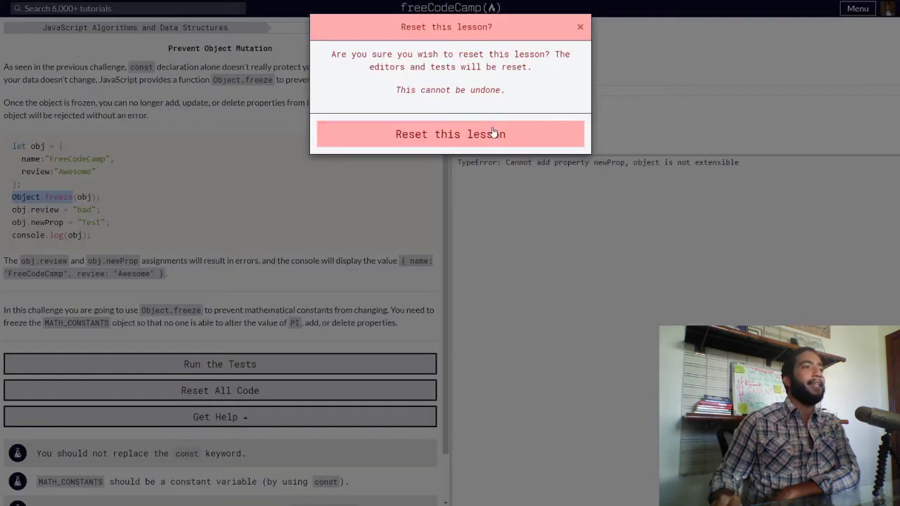
{"action": "left_click", "coordinate": [450, 134]}
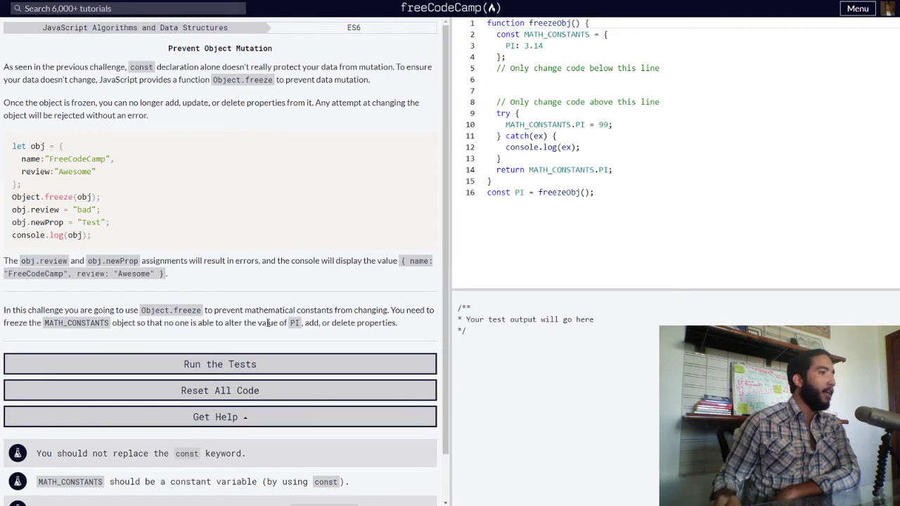
{"action": "mouse_move", "coordinate": [323, 335]}
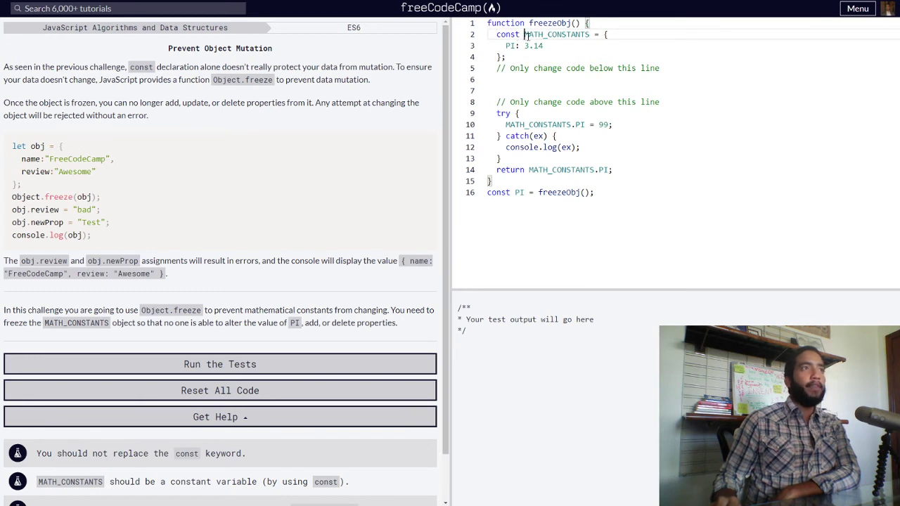
{"action": "double_click", "coordinate": [557, 34]}
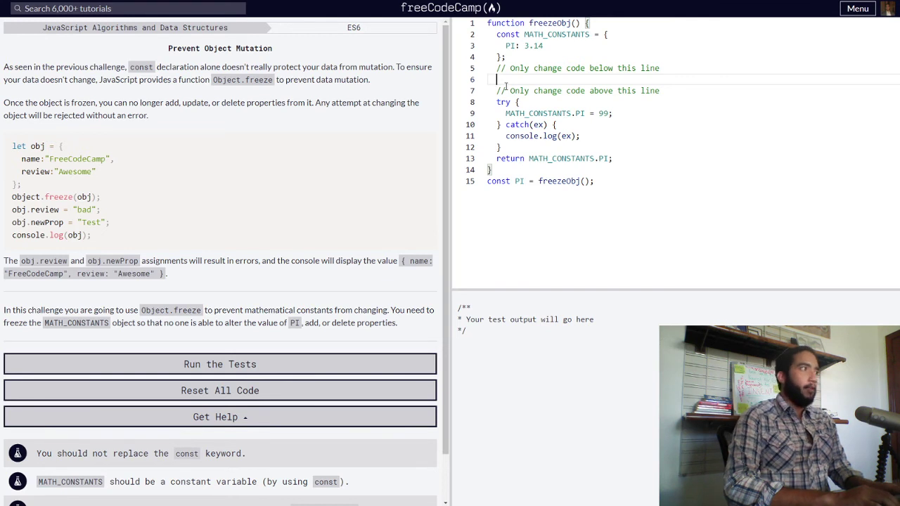
Add Object.freeze(MATH_CONSTANTS); between the marker comments so PI becomes read-only
{"action": "type", "text": "Object"}
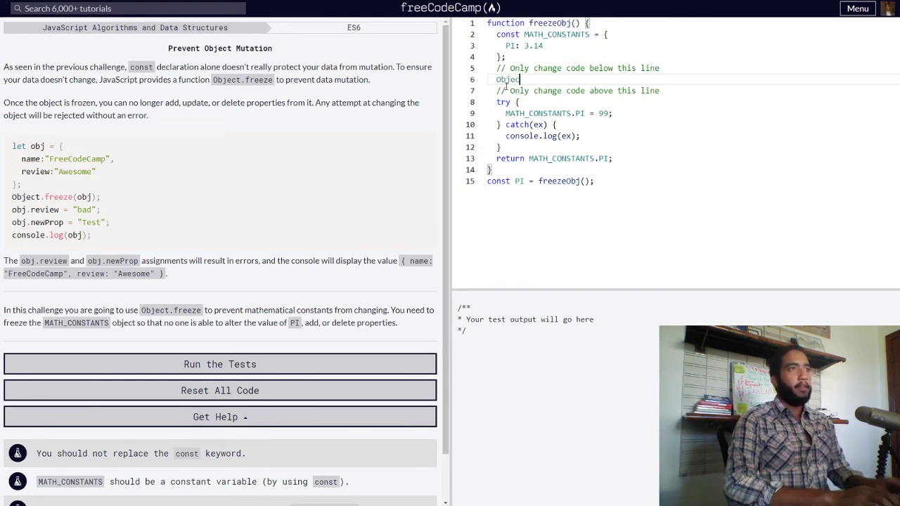
{"action": "type", "text": ".fer"}
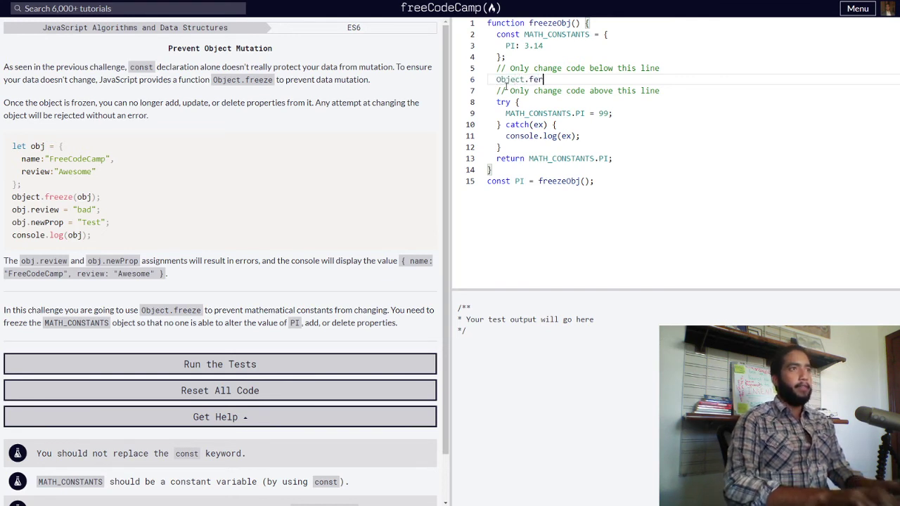
{"action": "type", "text": "eze"}
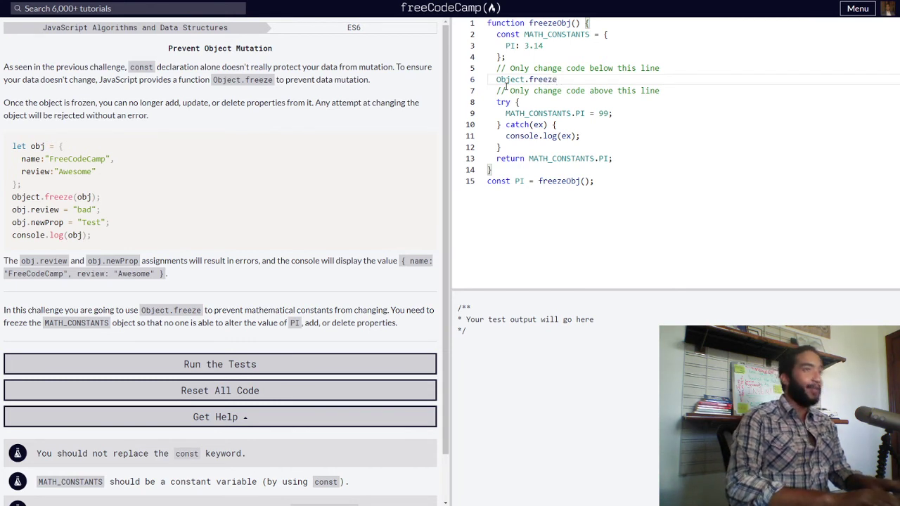
{"action": "type", "text": "()"}
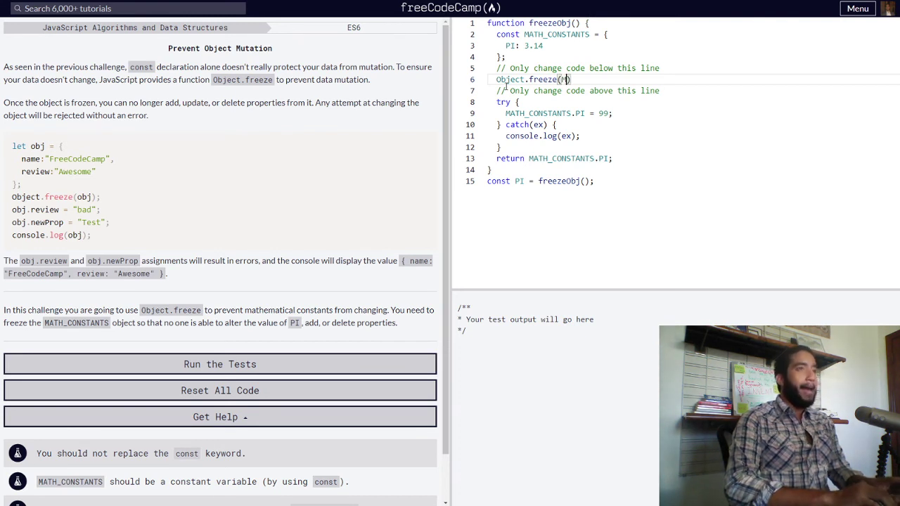
{"action": "type", "text": "MATH"}
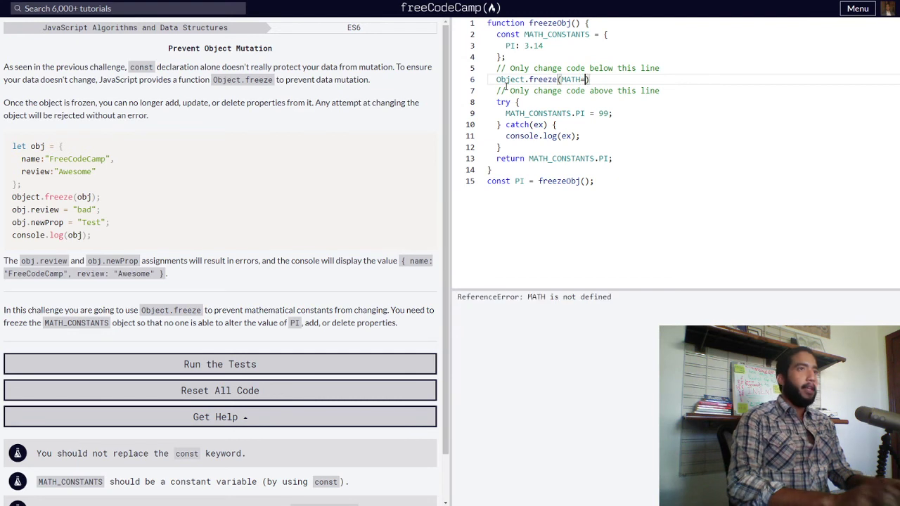
{"action": "type", "text": "_CONSTANTS"}
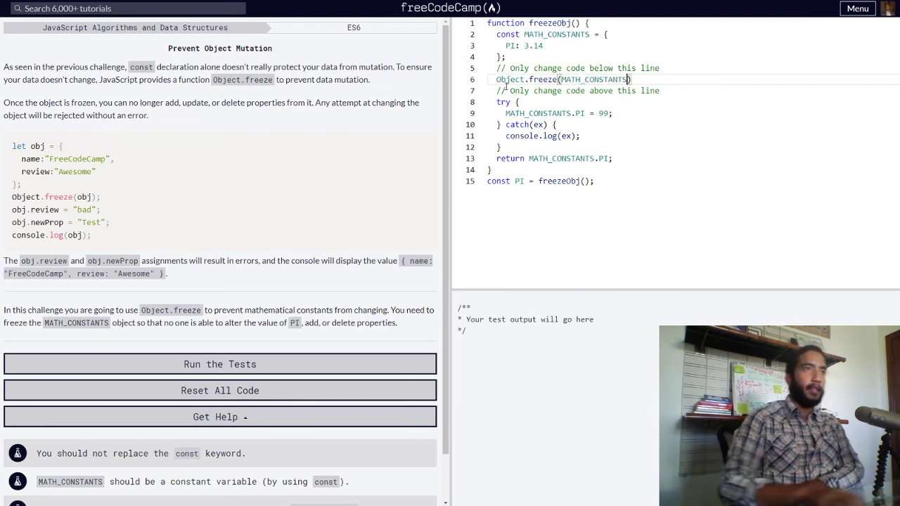
{"action": "type", "text": ";"}
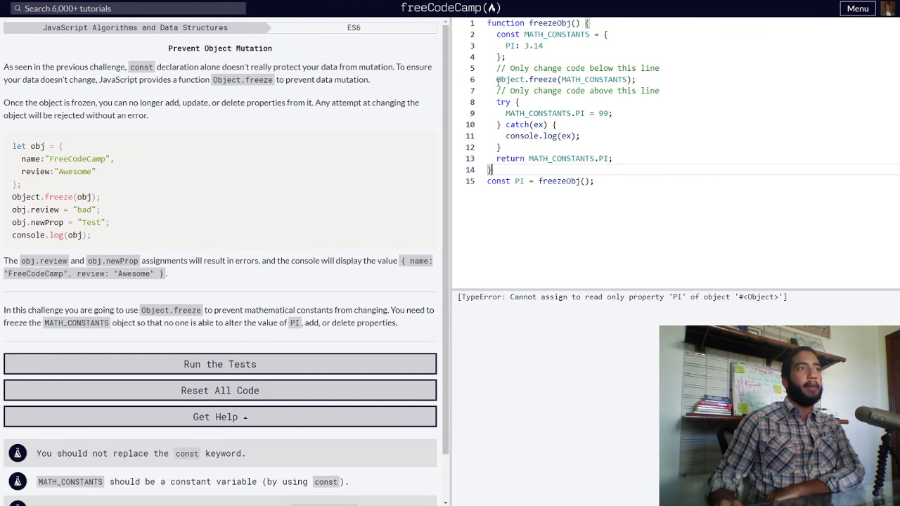
Run the tests so the challenge passes and the completion dialog appears
{"action": "double_click", "coordinate": [526, 79]}
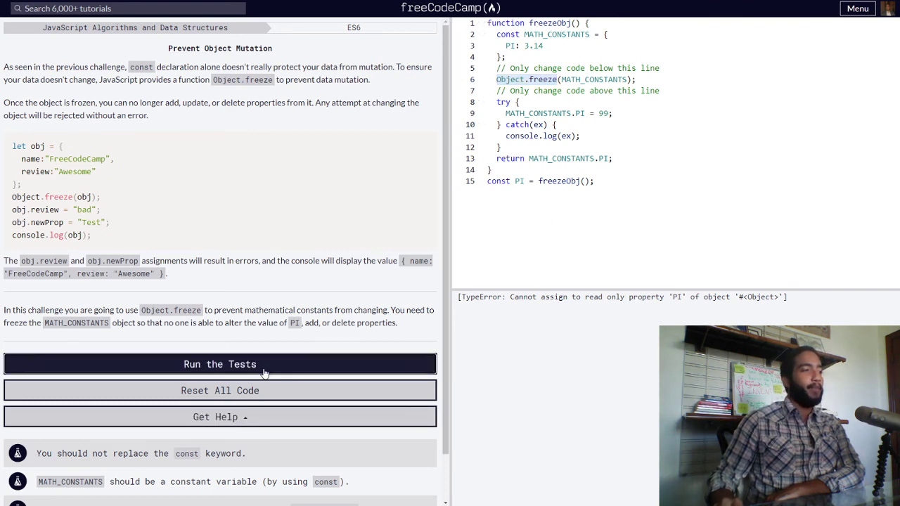
{"action": "left_click", "coordinate": [219, 364]}
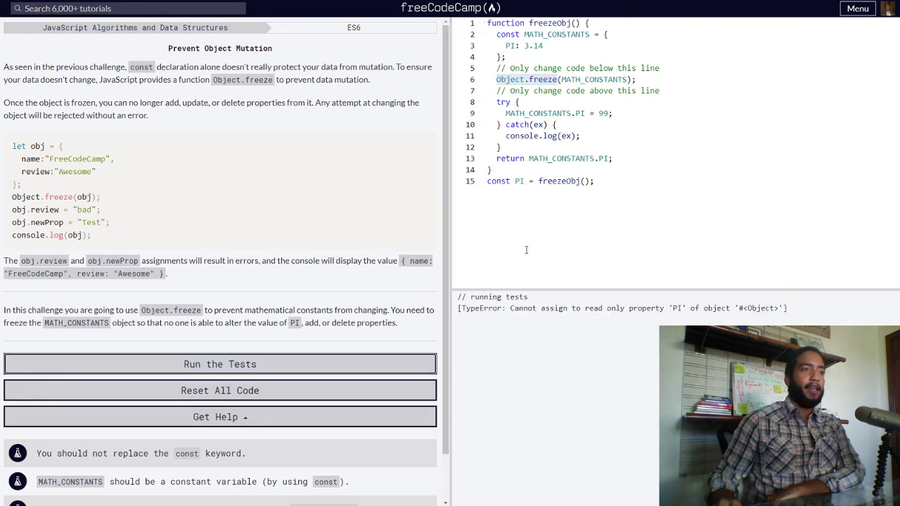
{"action": "left_click", "coordinate": [220, 365]}
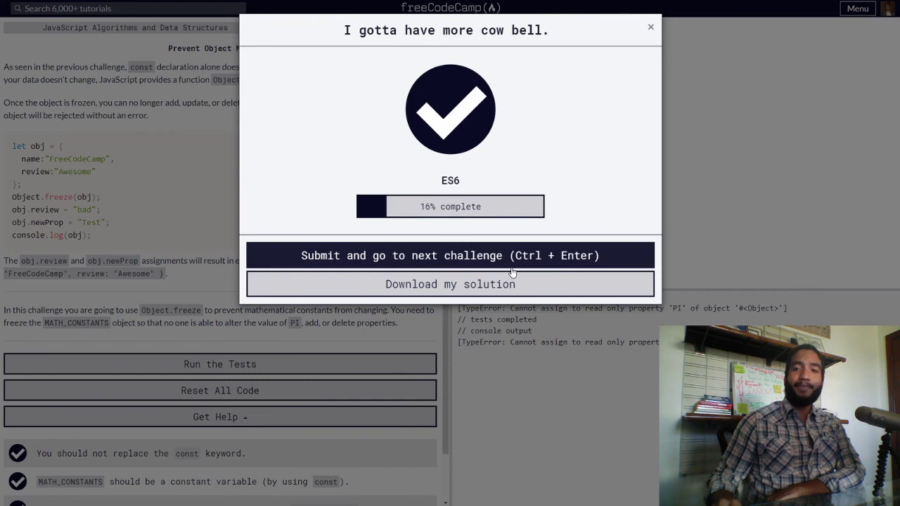
{"action": "mouse_move", "coordinate": [492, 250]}
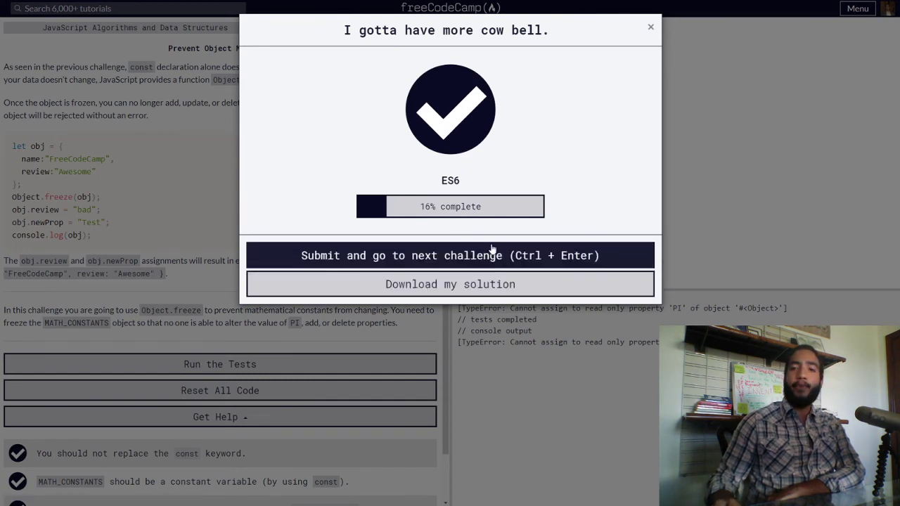
{"action": "mouse_move", "coordinate": [372, 151]}
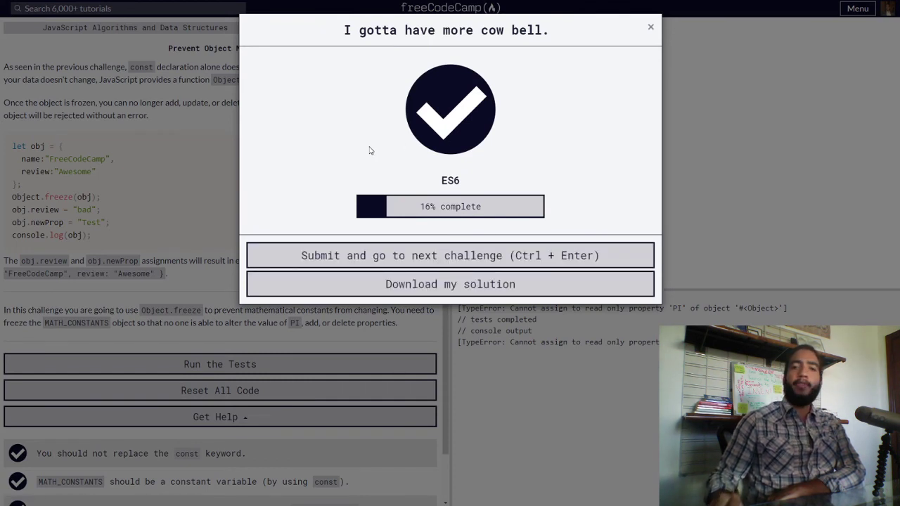